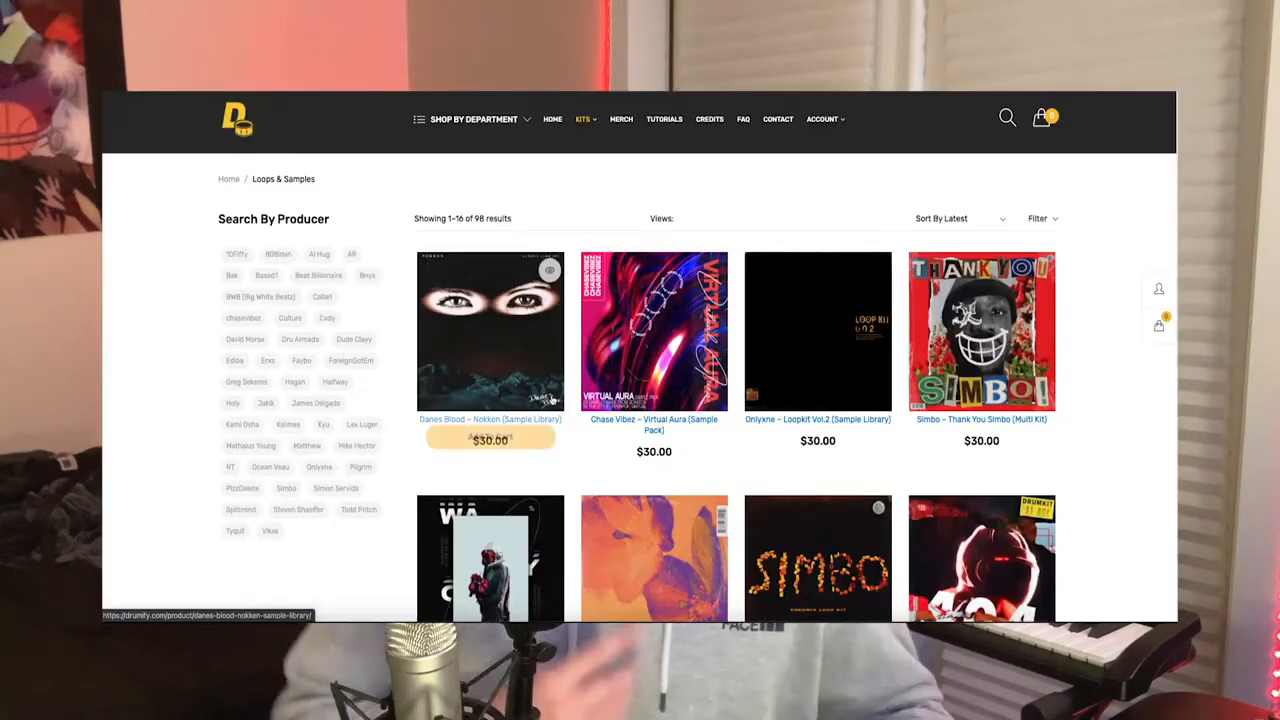
# Highlight the D Minor Natural (Aeolian) scale in the Kontakt piano roll.
pyautogui.scroll(-3)
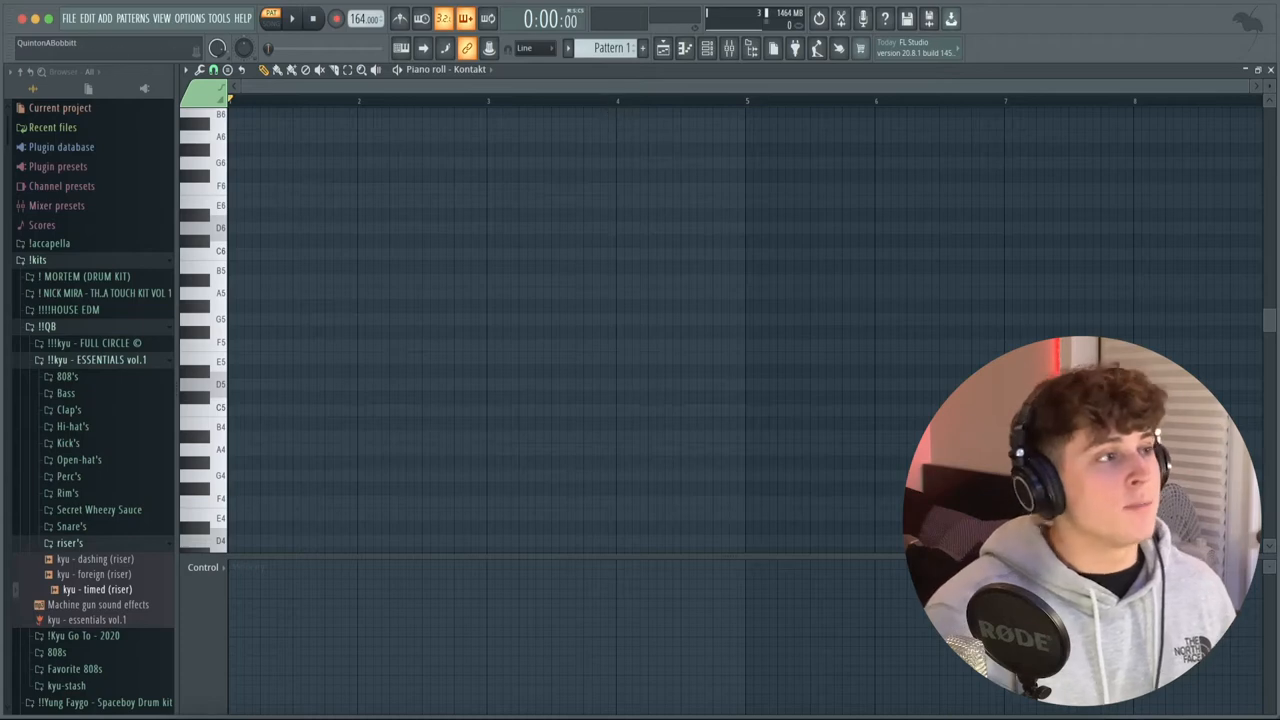
pyautogui.click(706, 48)
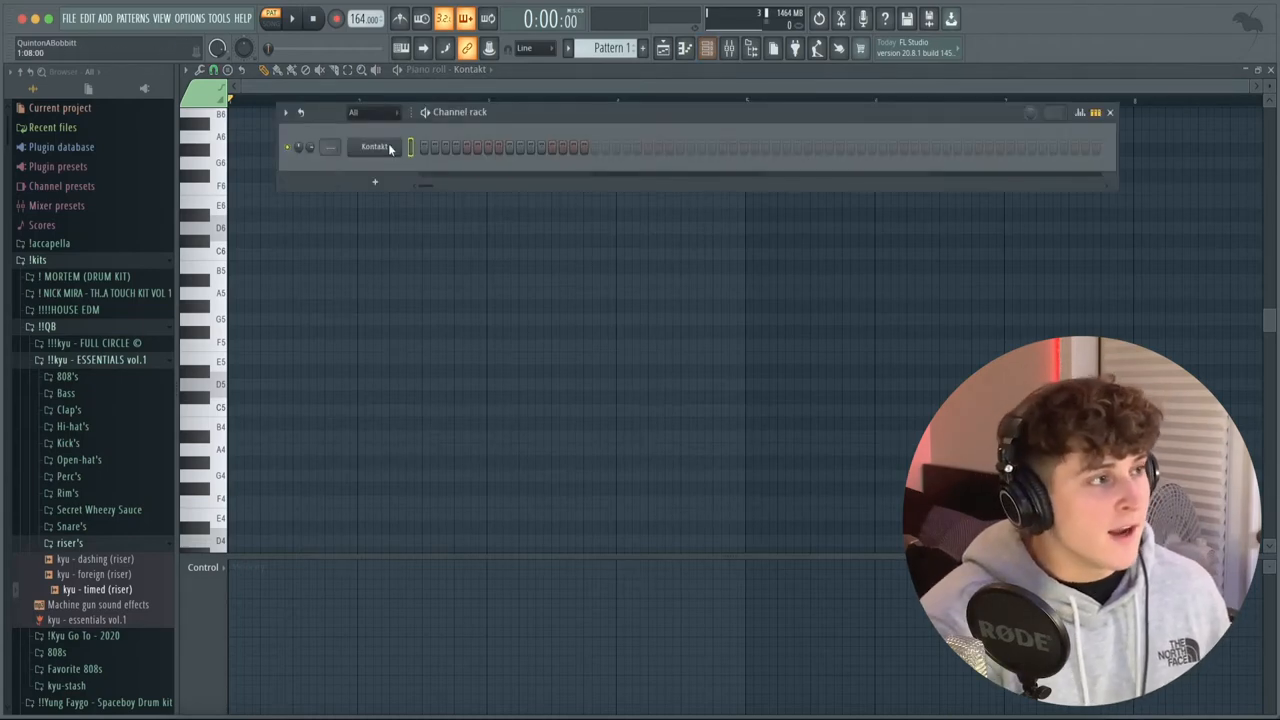
pyautogui.click(374, 147)
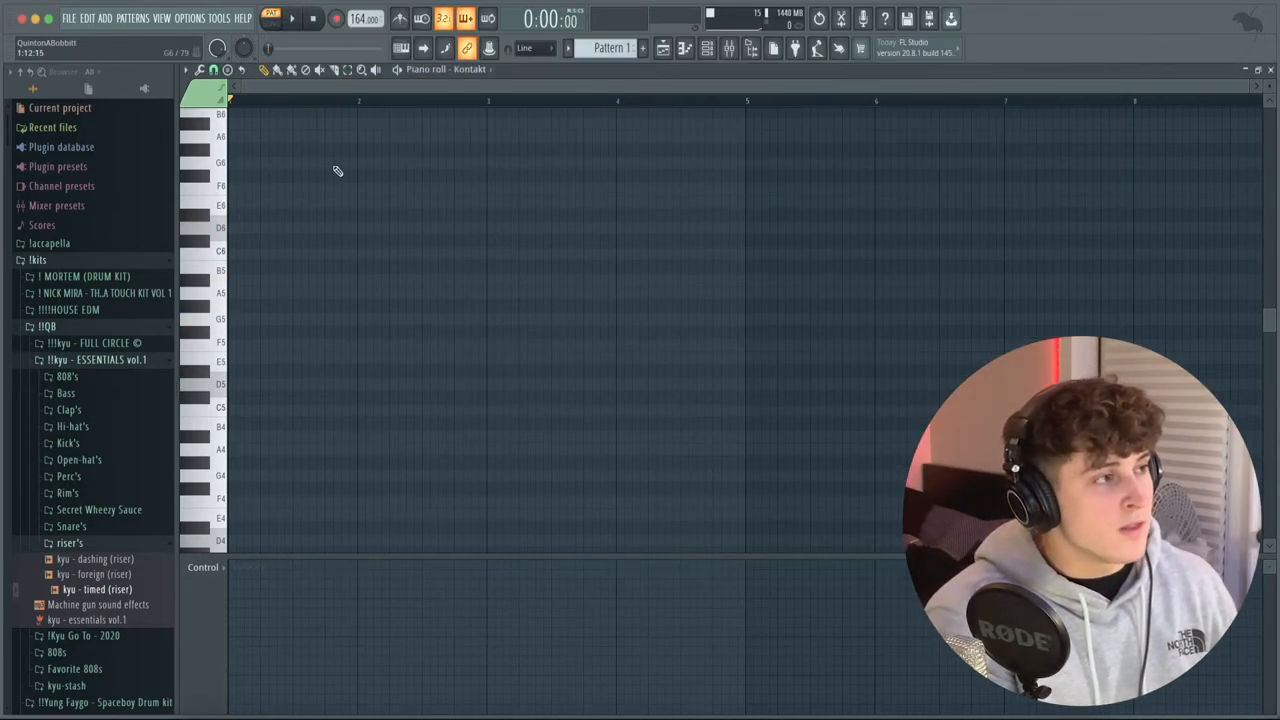
pyautogui.click(185, 70)
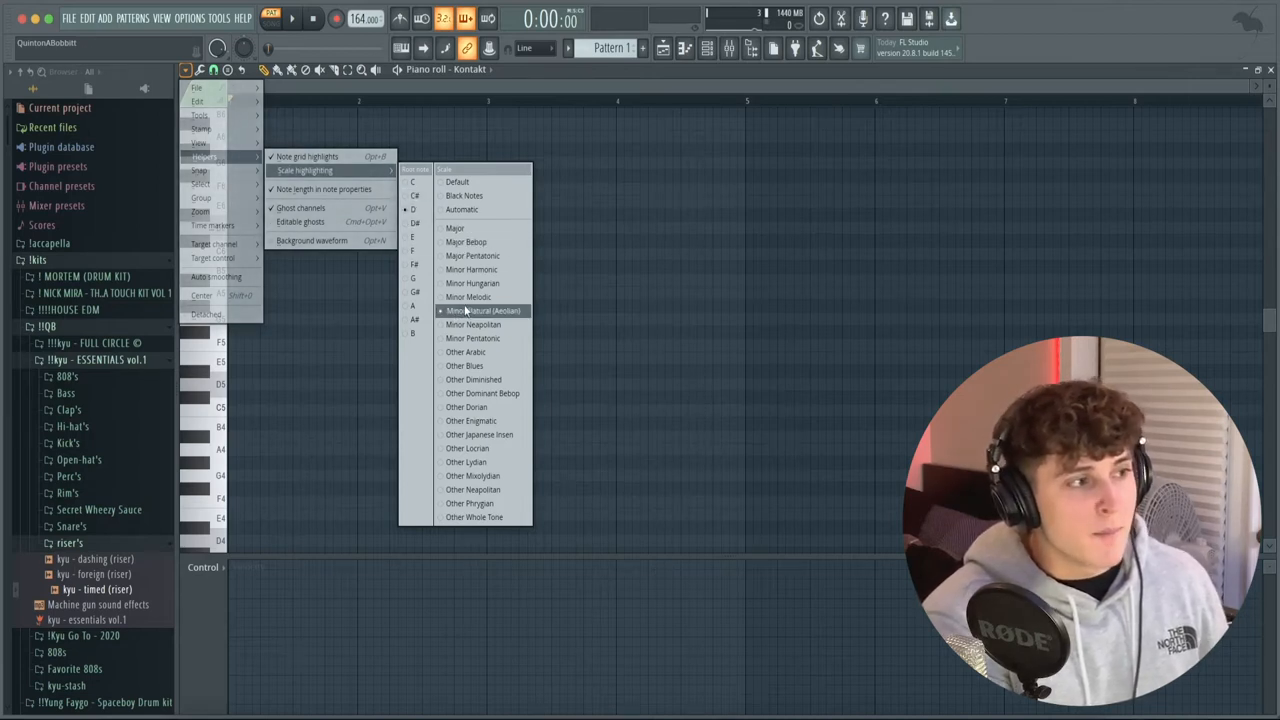
pyautogui.click(707, 48)
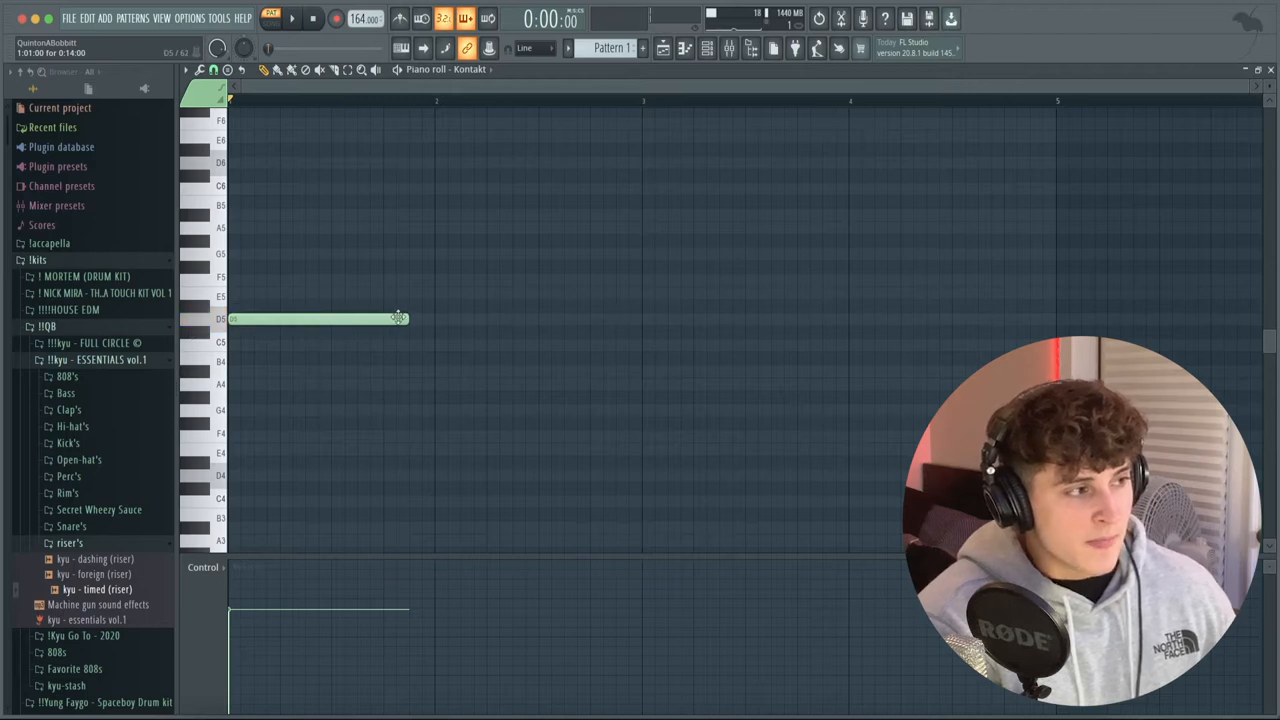
# Build a one-bar D minor chord from D5, F5 and A5 notes.
pyautogui.moveTo(400, 318); pyautogui.dragTo(428, 318)
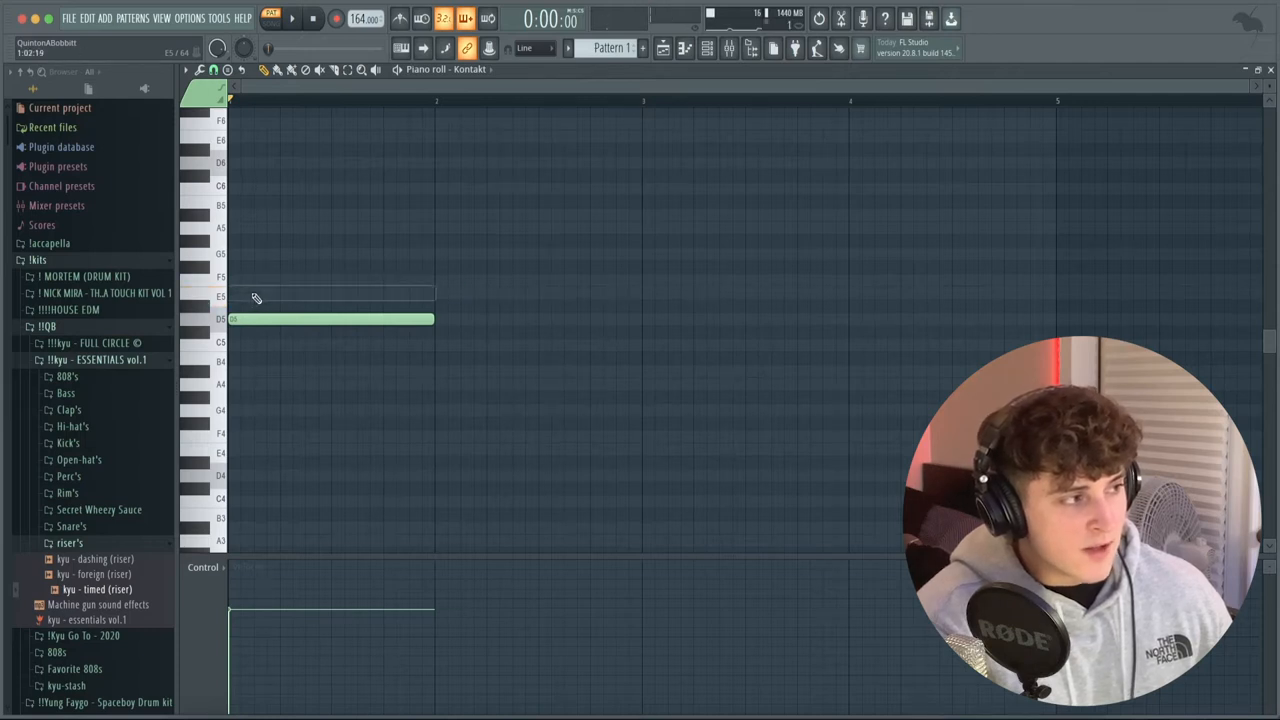
pyautogui.click(330, 279)
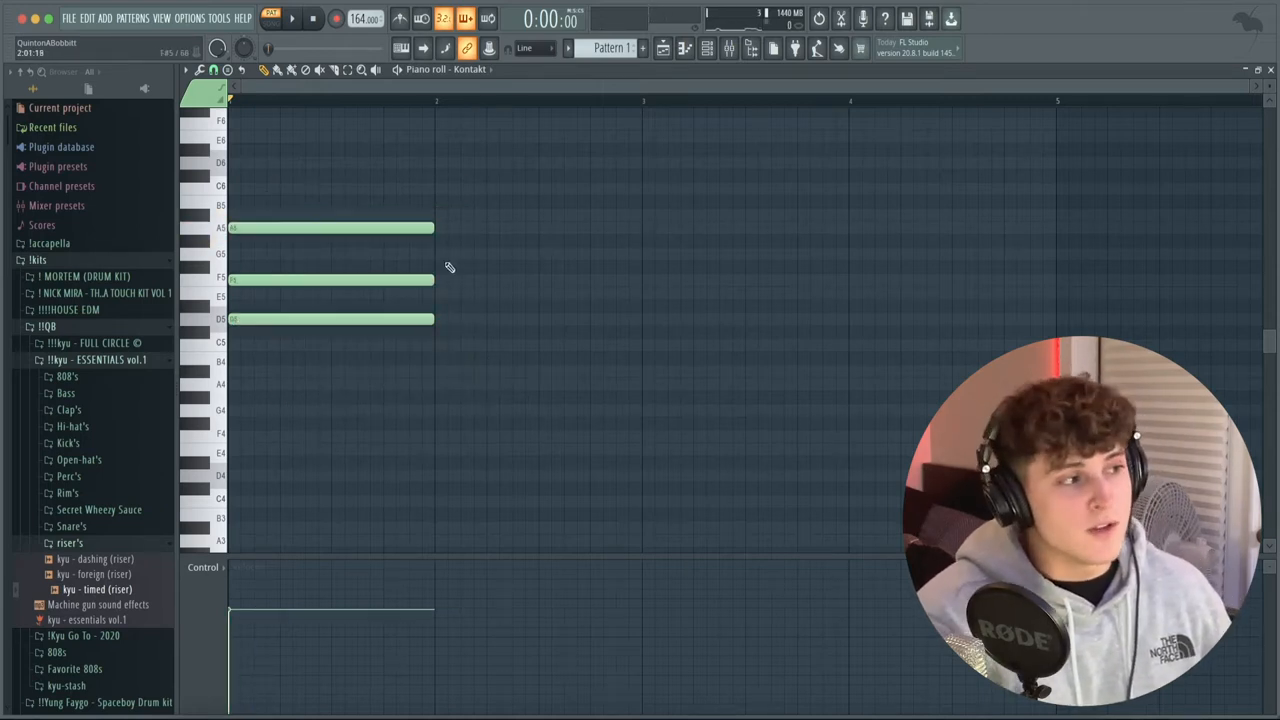
pyautogui.moveTo(357, 182); pyautogui.dragTo(537, 403)
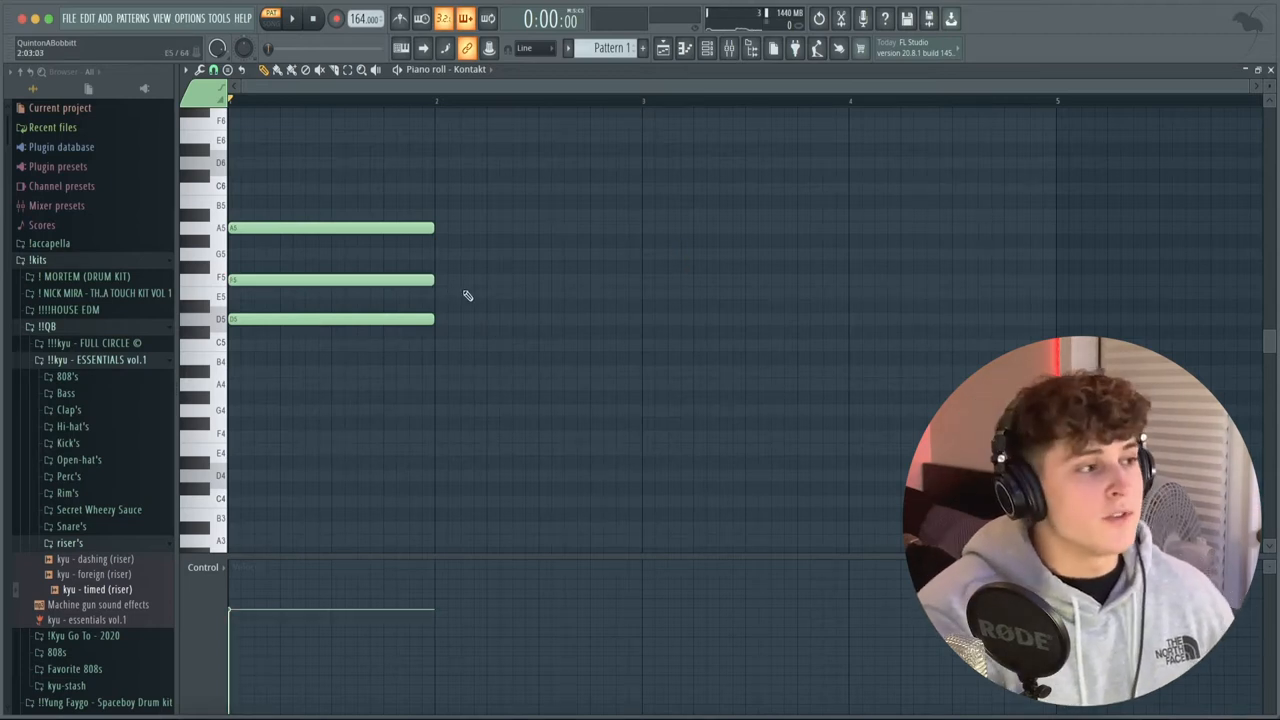
# Stagger the chord into a D5–A5–F6 strum with every note ending at bar 2.
pyautogui.click(330, 278)
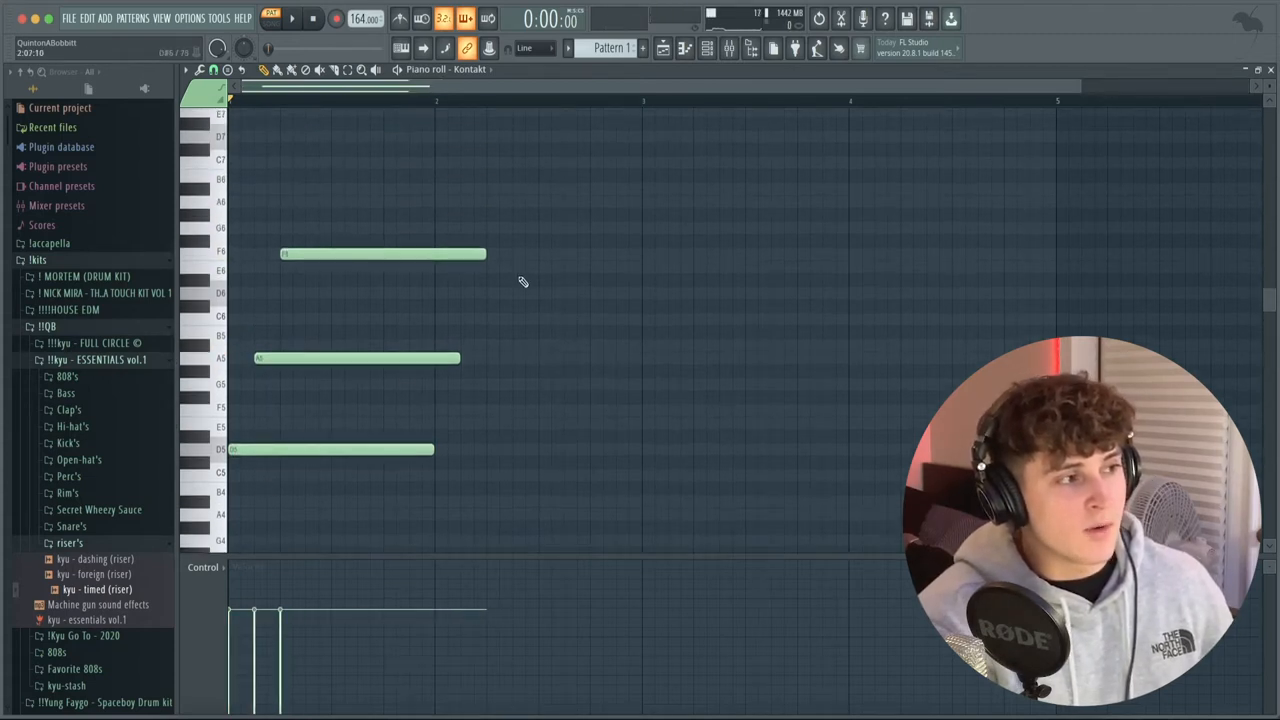
pyautogui.moveTo(485, 253); pyautogui.dragTo(458, 253)
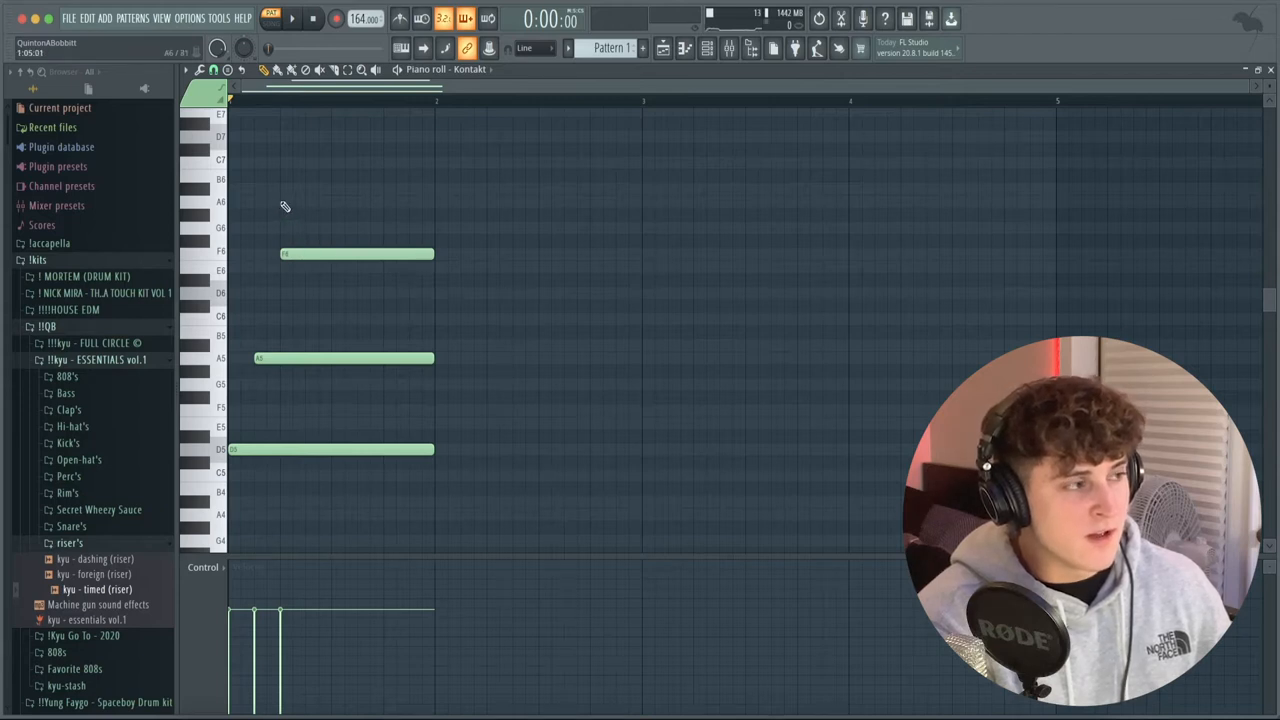
pyautogui.moveTo(318, 205)
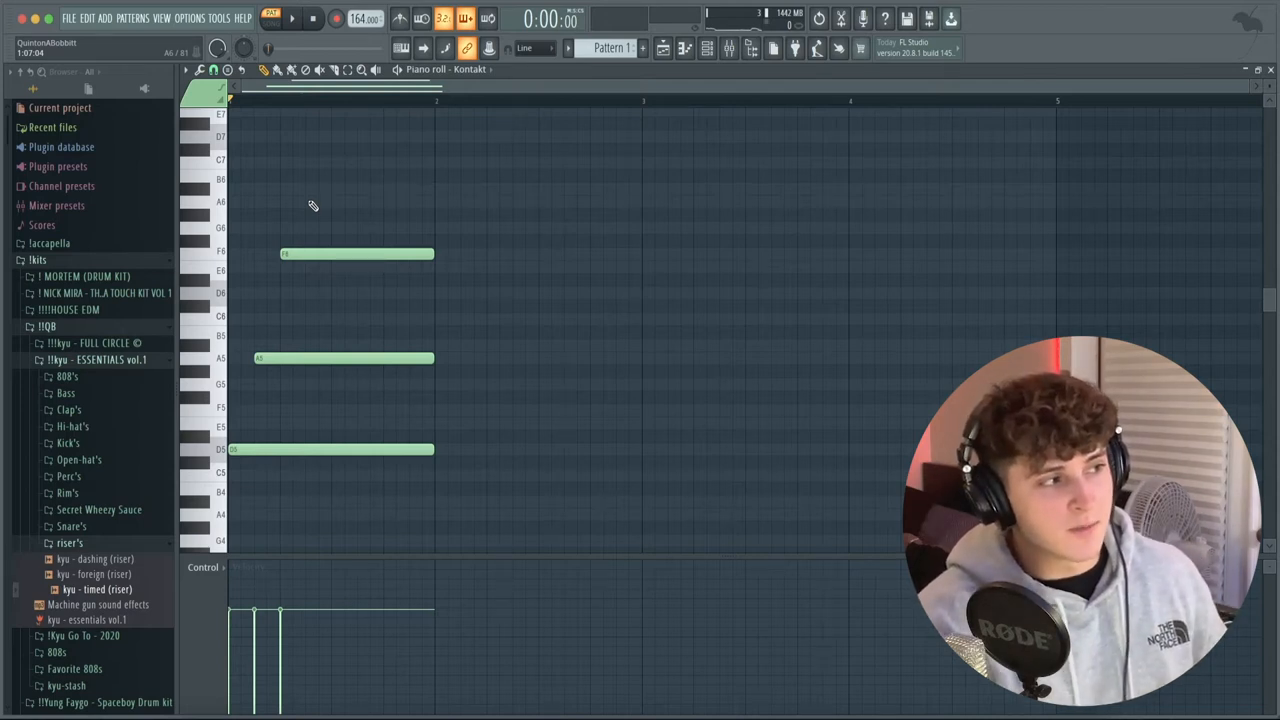
pyautogui.click(380, 202)
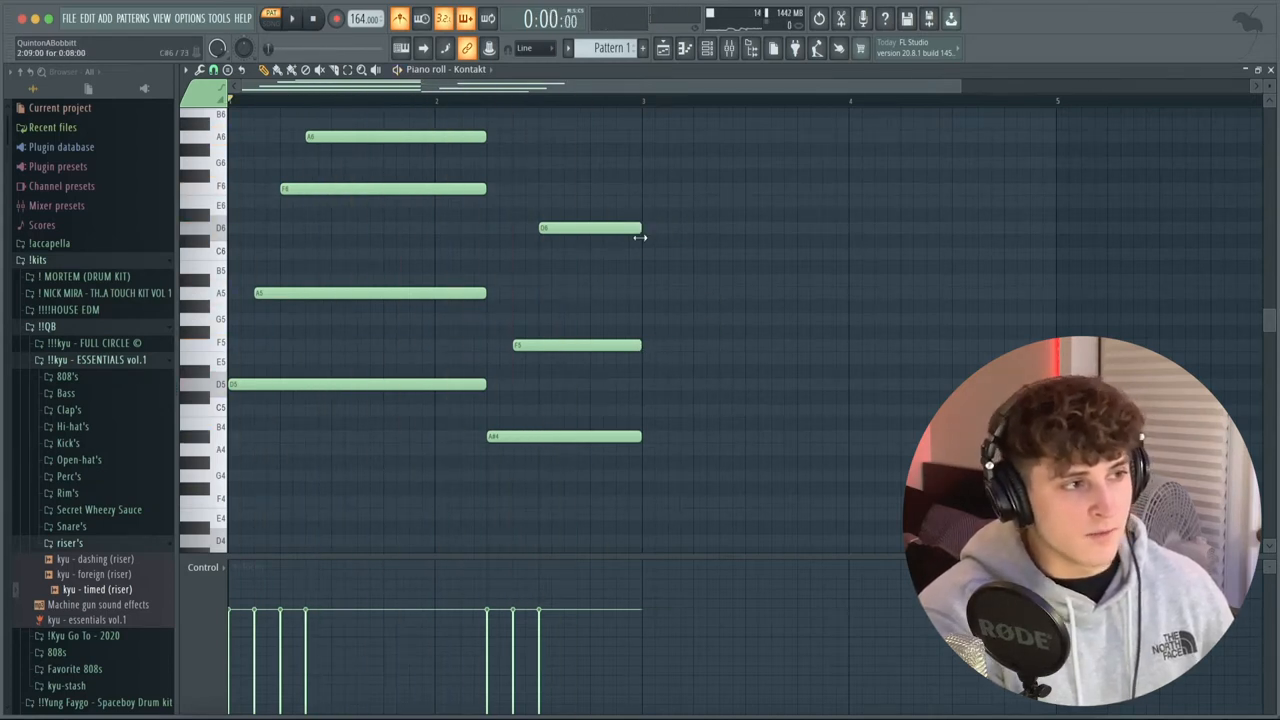
# Add A6 to the first strum and a staggered A#4–F5–D6 chord ending at bar 3.
pyautogui.scroll(-3)
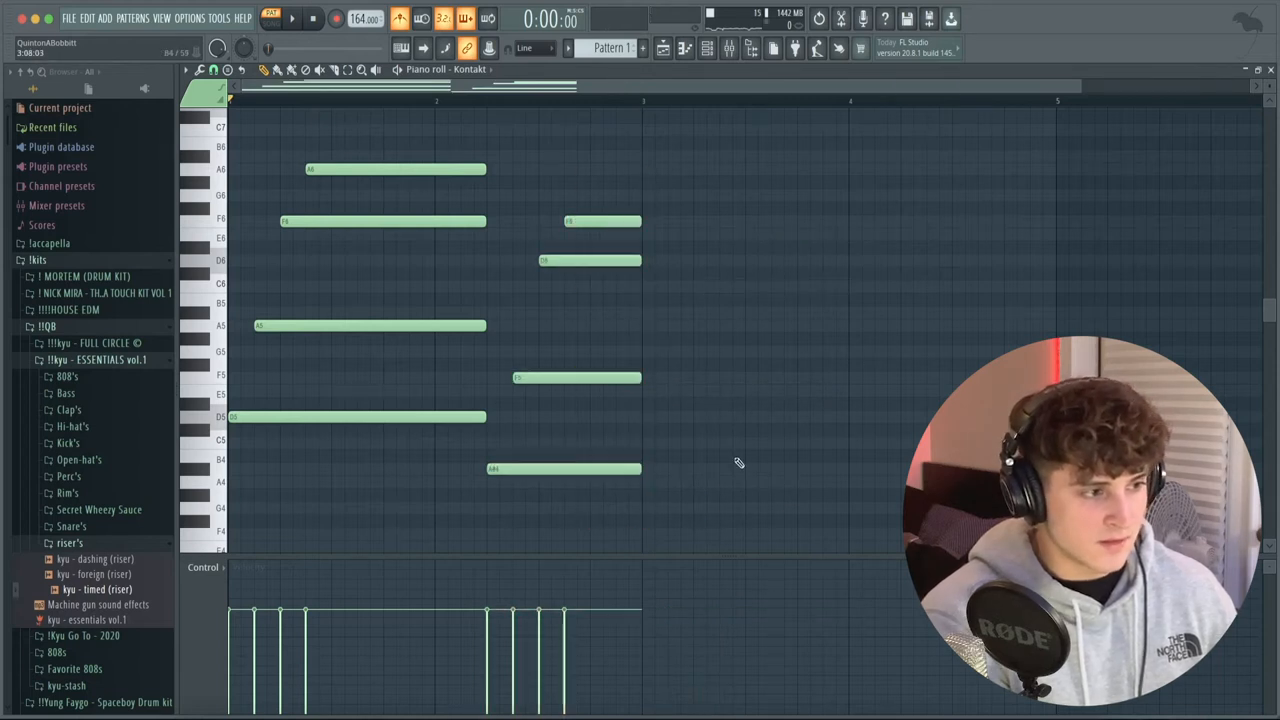
# Draw an F6 entering after the D6 and ending at bar 3.
pyautogui.moveTo(640, 469); pyautogui.dragTo(783, 469)
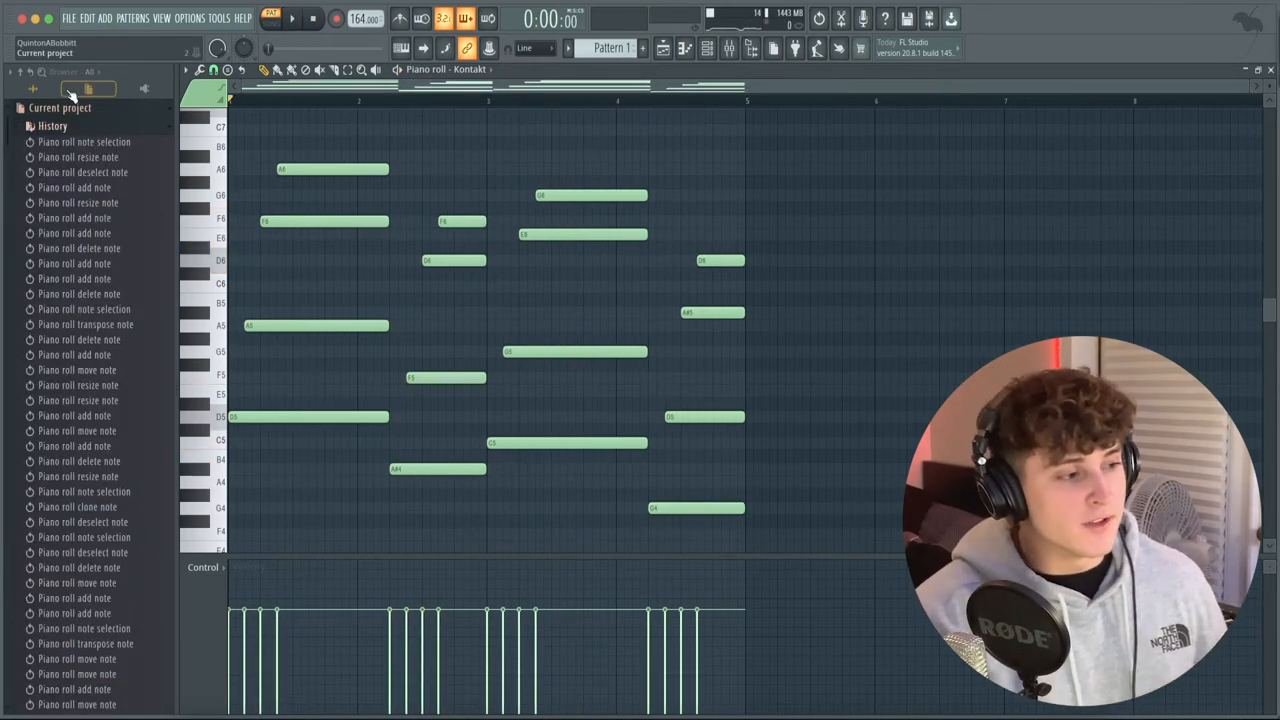
# Randomize the velocities of all four bars of chord notes with the Randomize tool.
pyautogui.moveTo(313, 152); pyautogui.dragTo(799, 530)
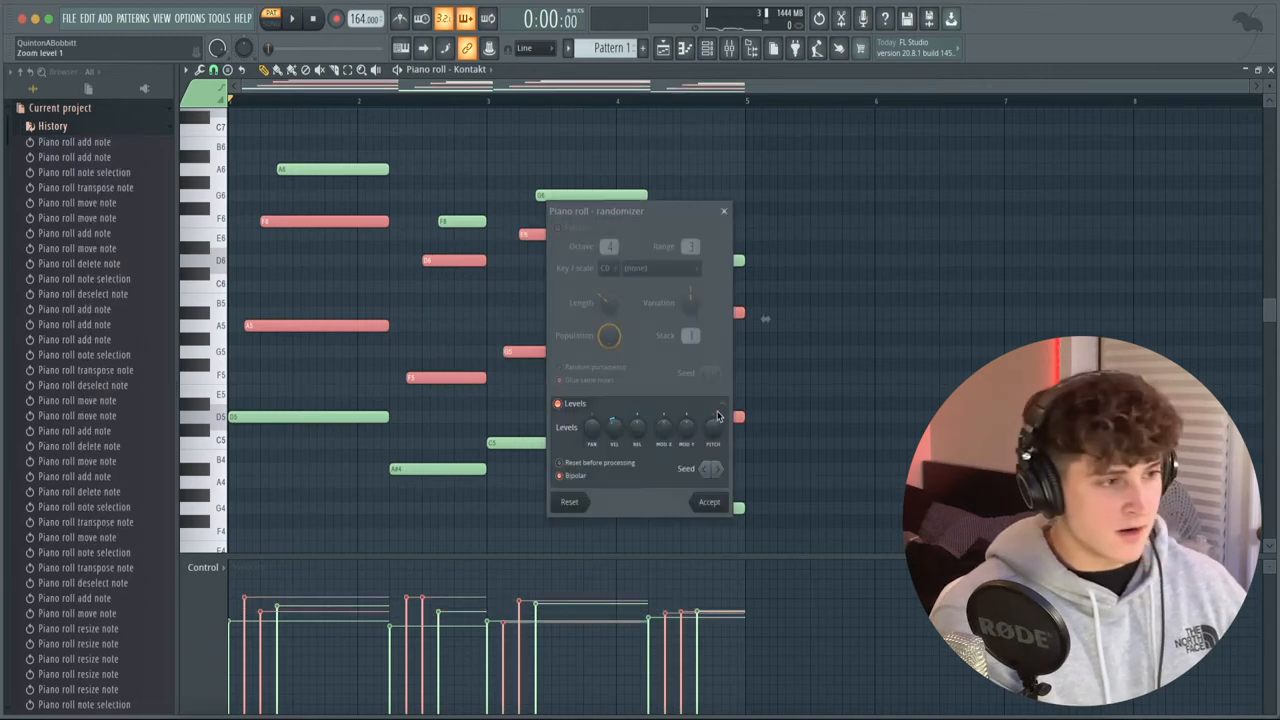
pyautogui.moveTo(389, 495)
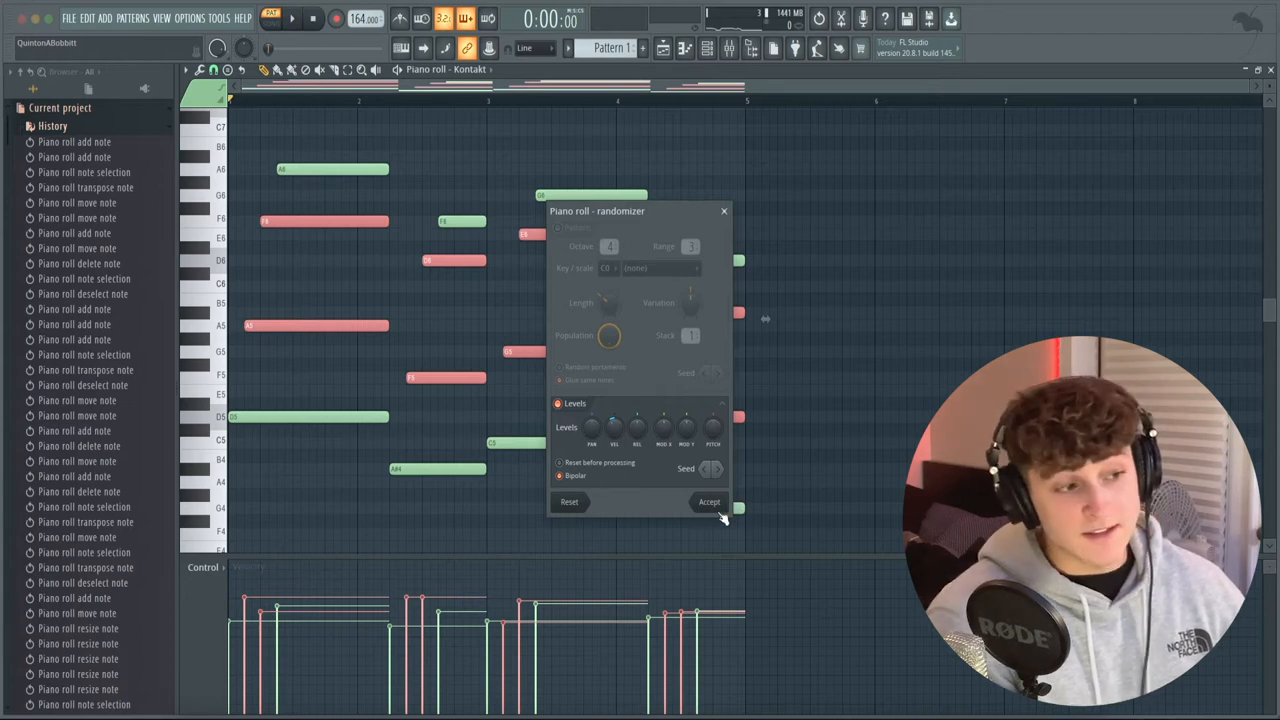
pyautogui.click(709, 502)
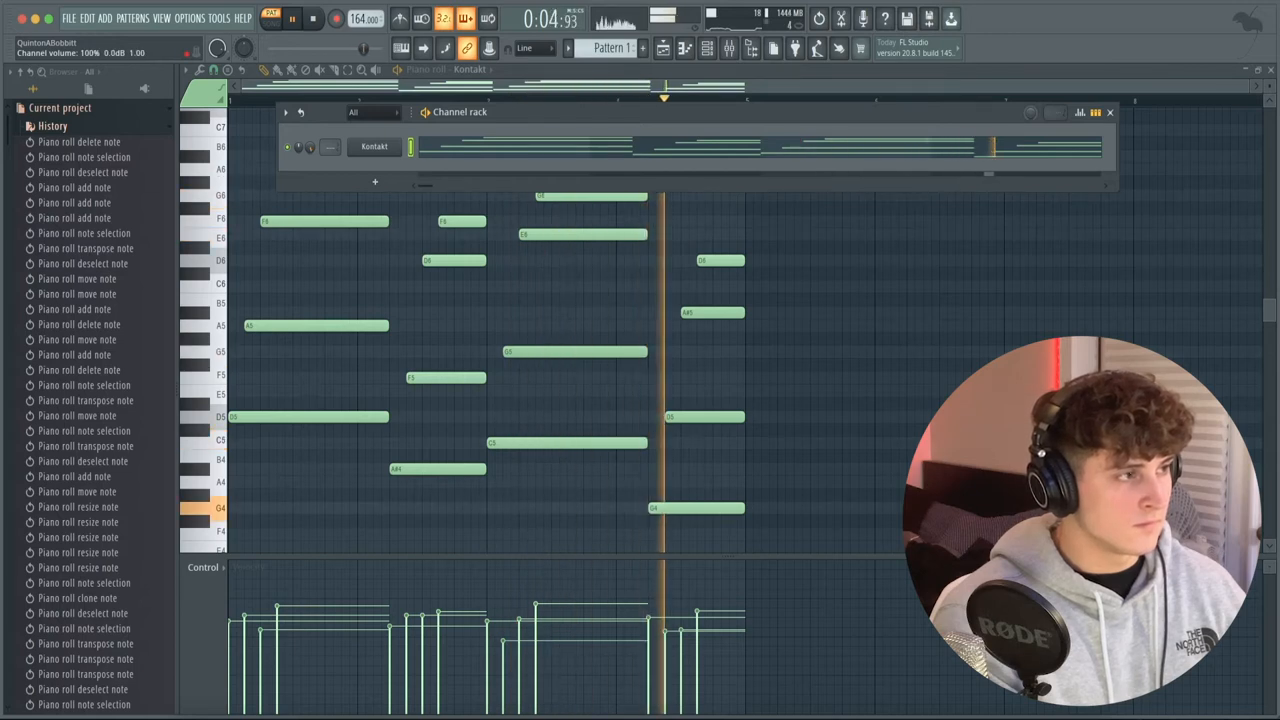
# Show the mixer's effect plugin list for the guitar's insert track.
pyautogui.click(312, 18)
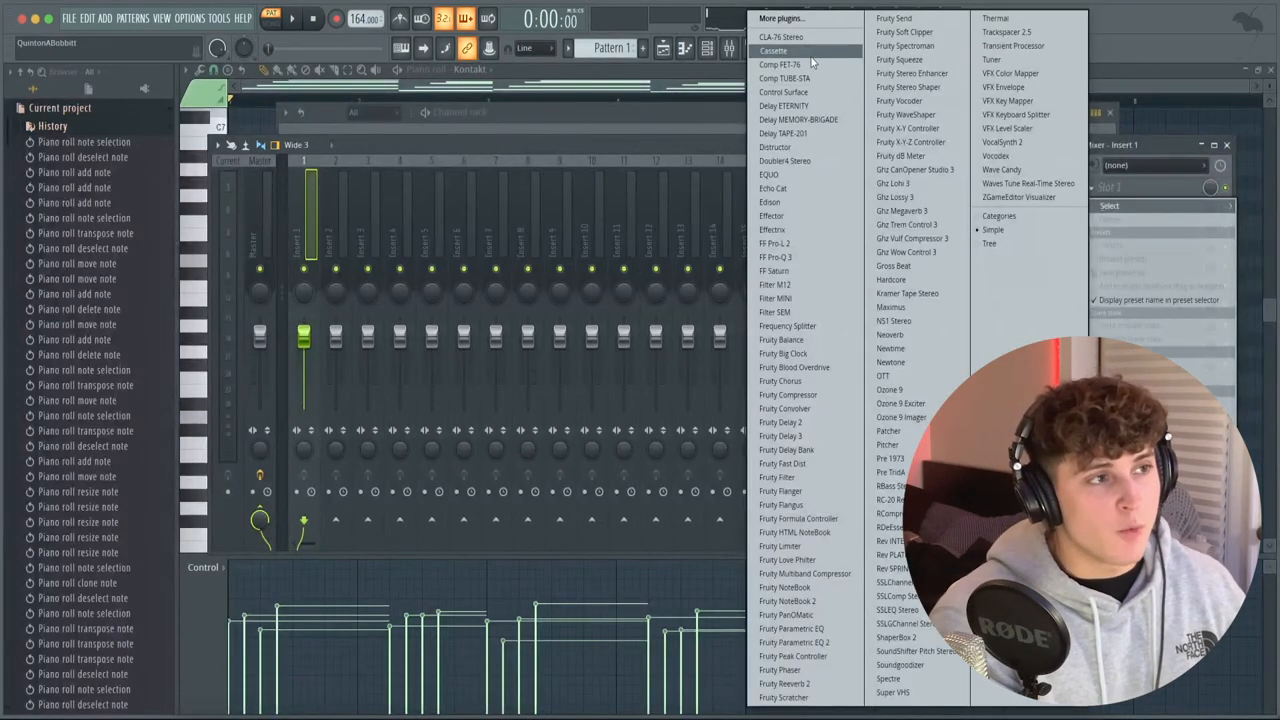
# Add Cassette and then Delay ETERNITY with its Ping-Pong Lofi preset to the guitar's track.
pyautogui.click(772, 50)
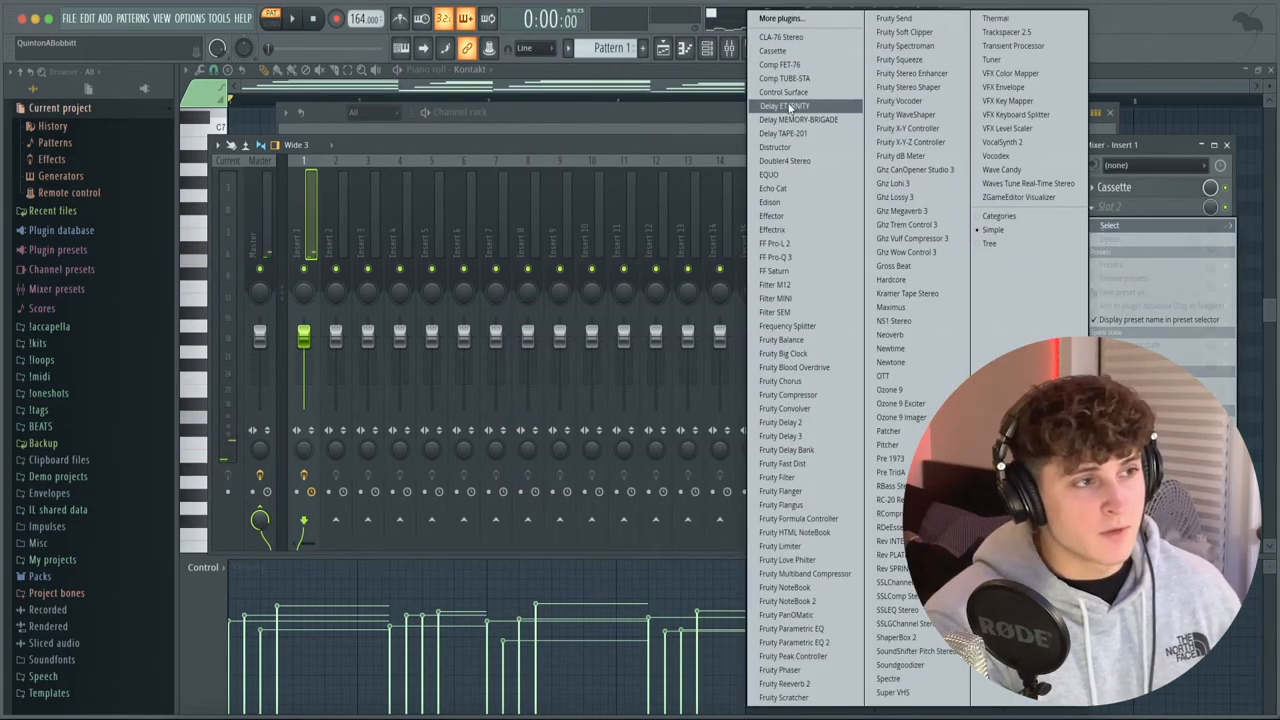
pyautogui.click(784, 106)
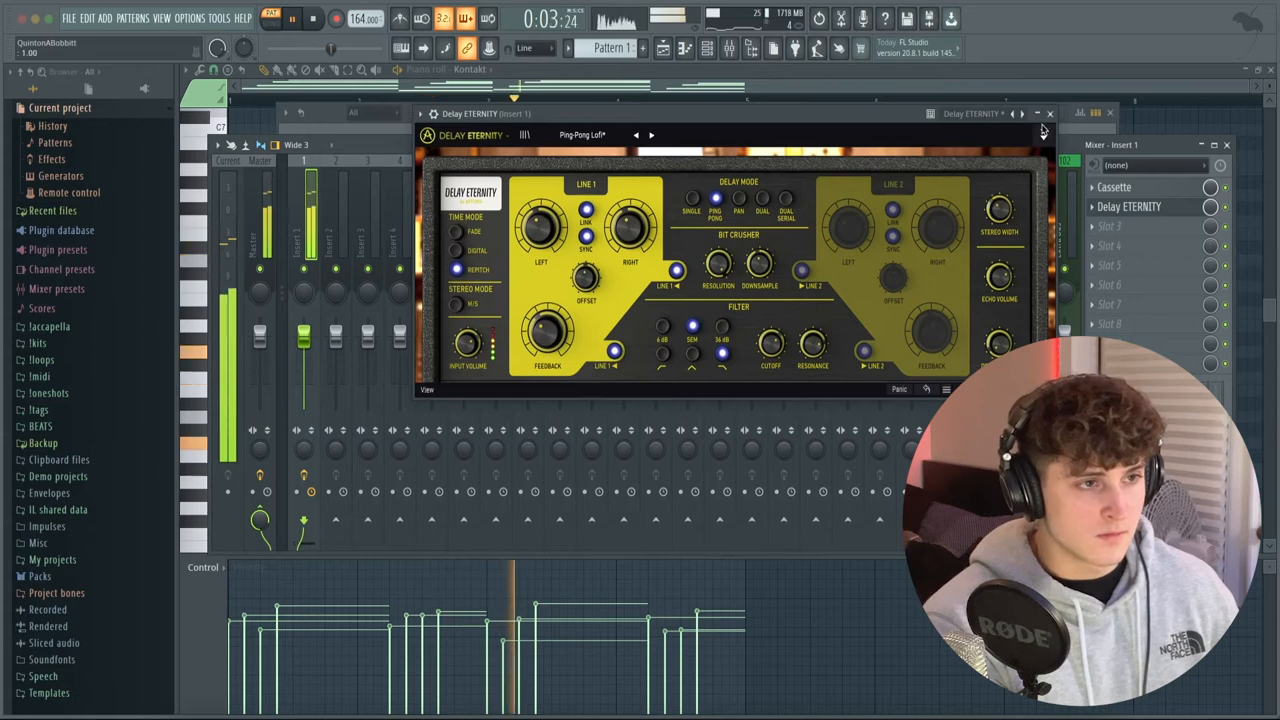
# Close the Delay ETERNITY window before loading the Electric Sunburst Deluxe guitar.
pyautogui.click(1049, 113)
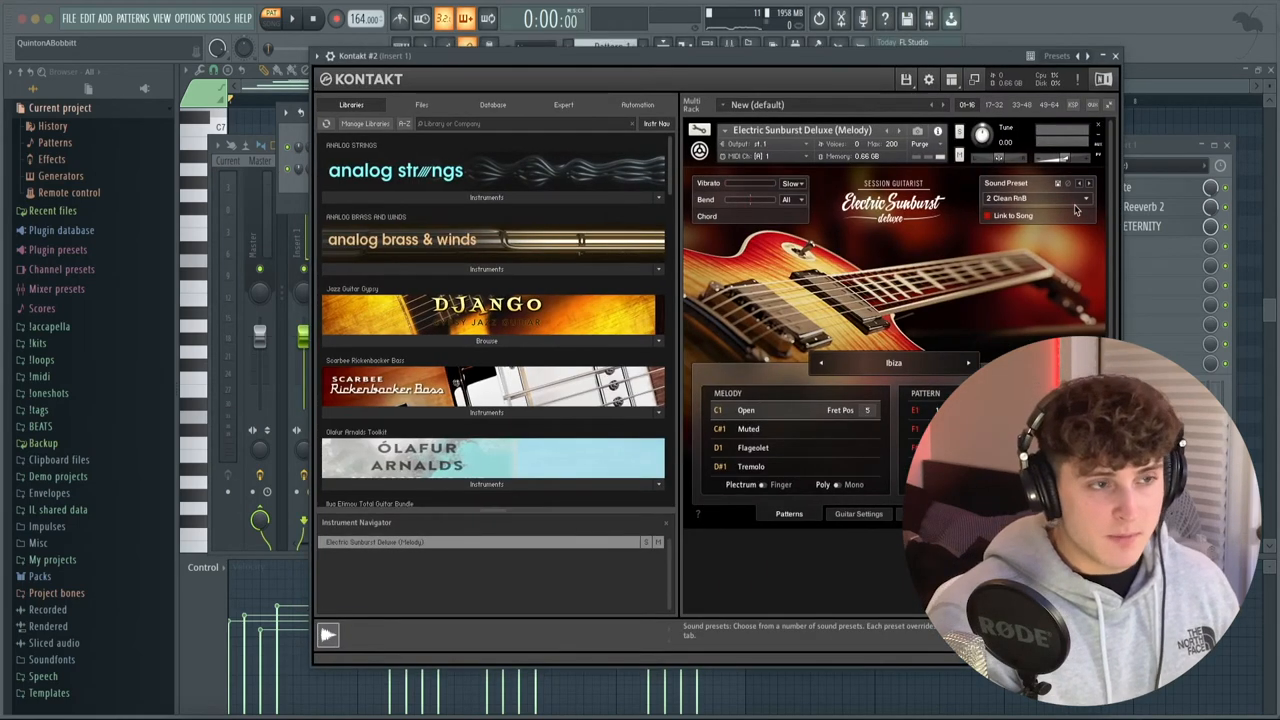
# Switch the Sunburst guitar's sound preset to 8 Electro Darkness.
pyautogui.click(1037, 197)
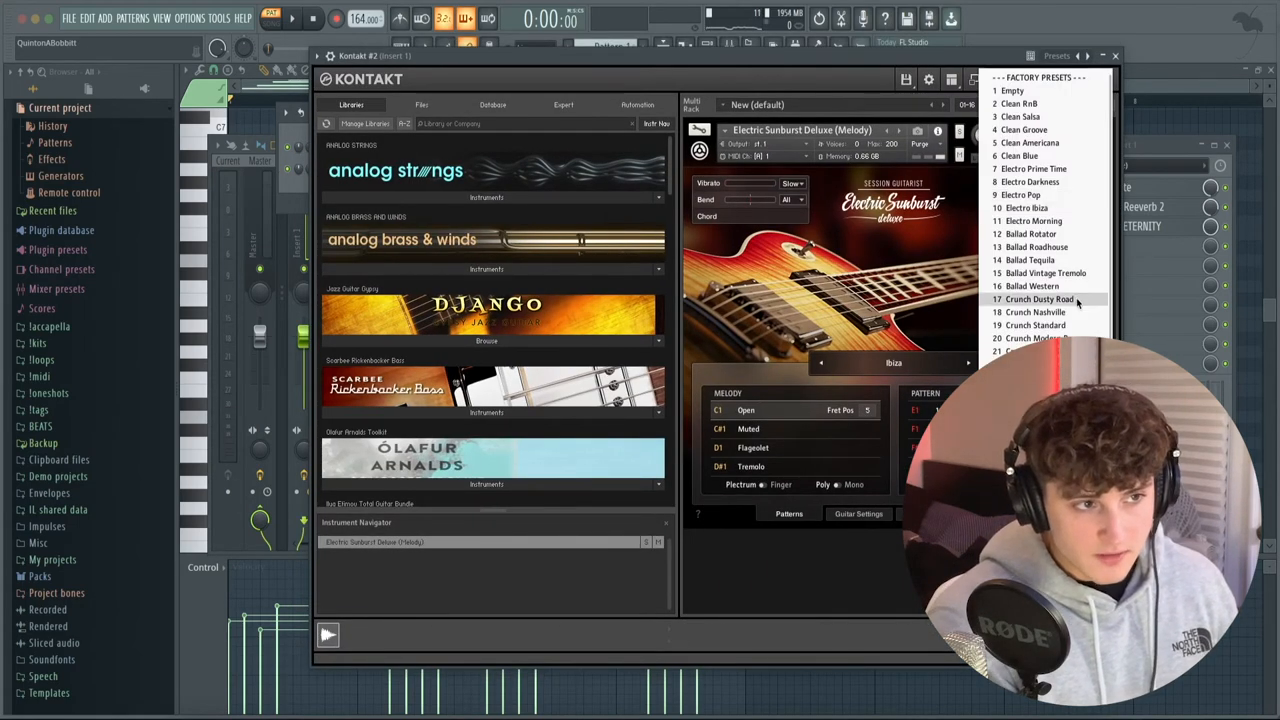
pyautogui.click(1030, 181)
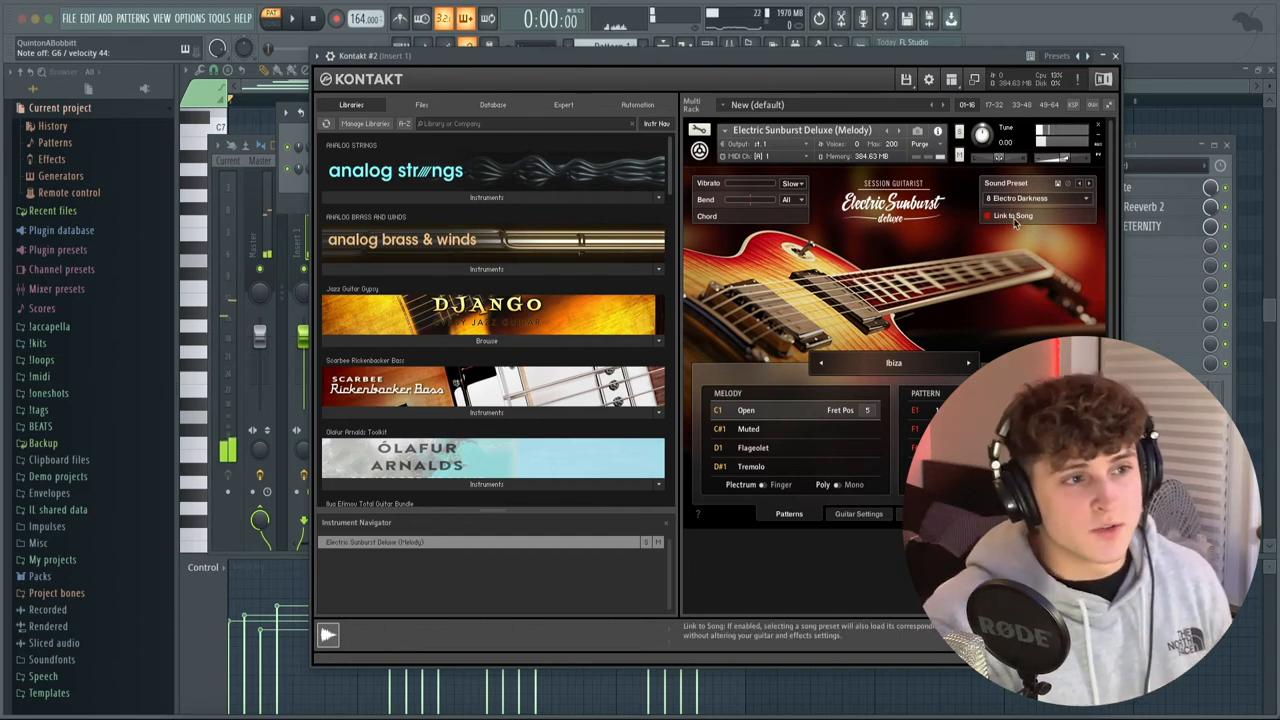
pyautogui.click(988, 216)
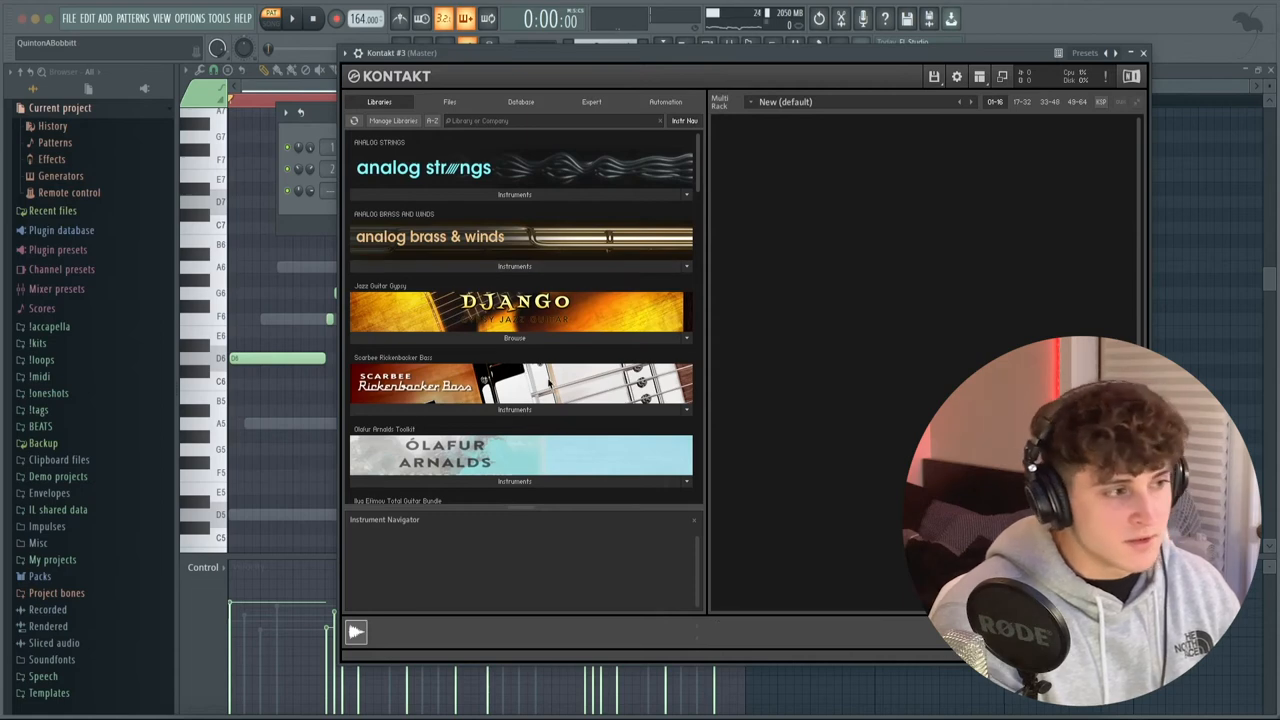
# Step the Rickenbacker Bass to its next preset and cut Insert 10's EQ band around 1.5 kHz.
pyautogui.scroll(-3)
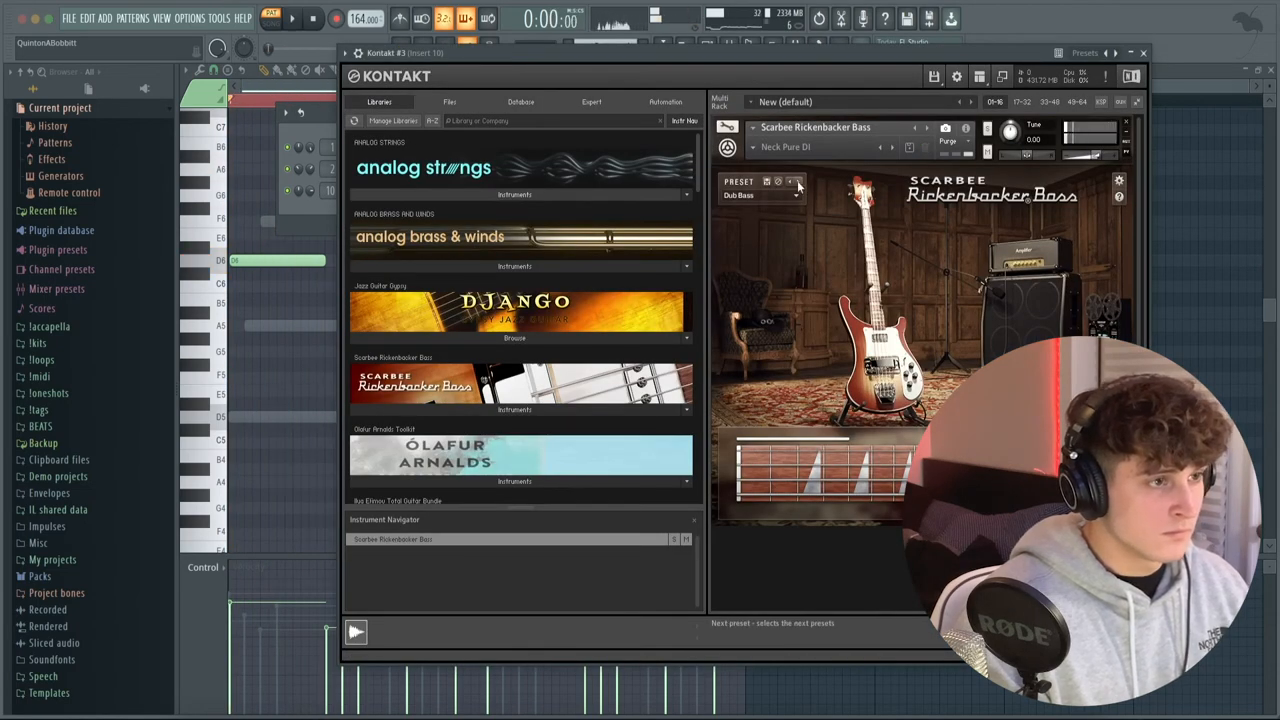
pyautogui.click(762, 195)
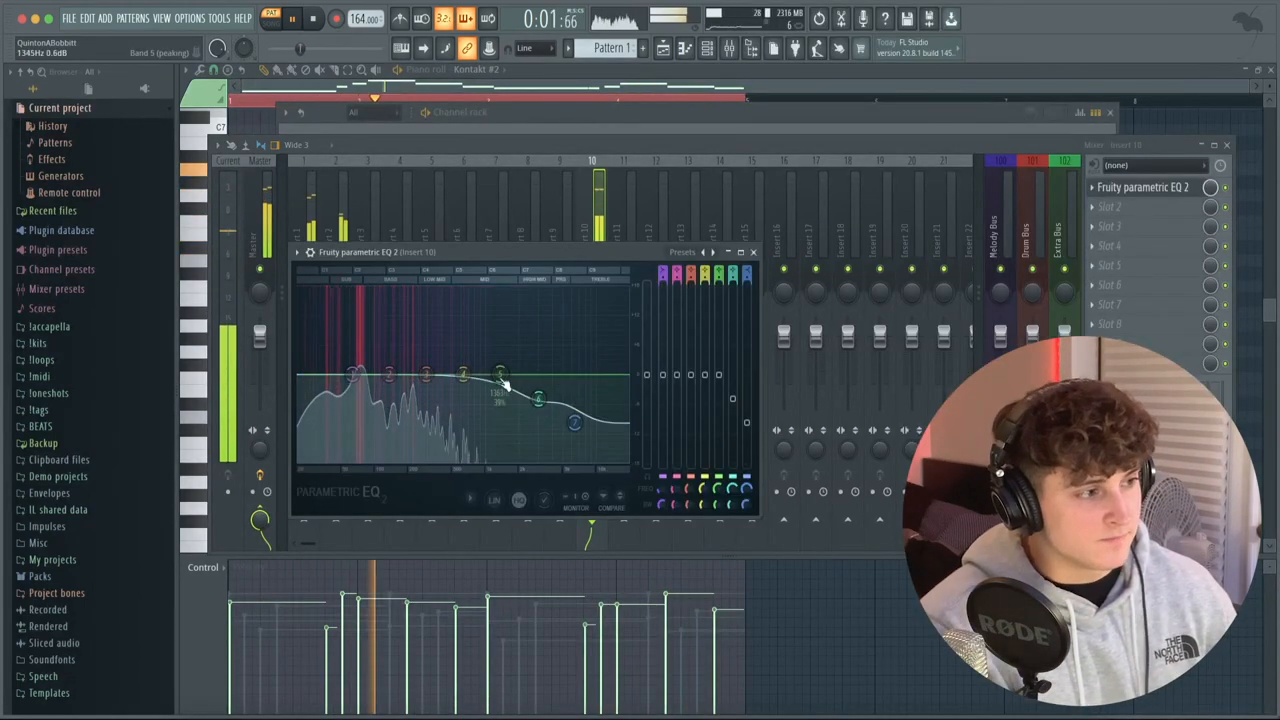
pyautogui.moveTo(500, 378); pyautogui.dragTo(508, 408)
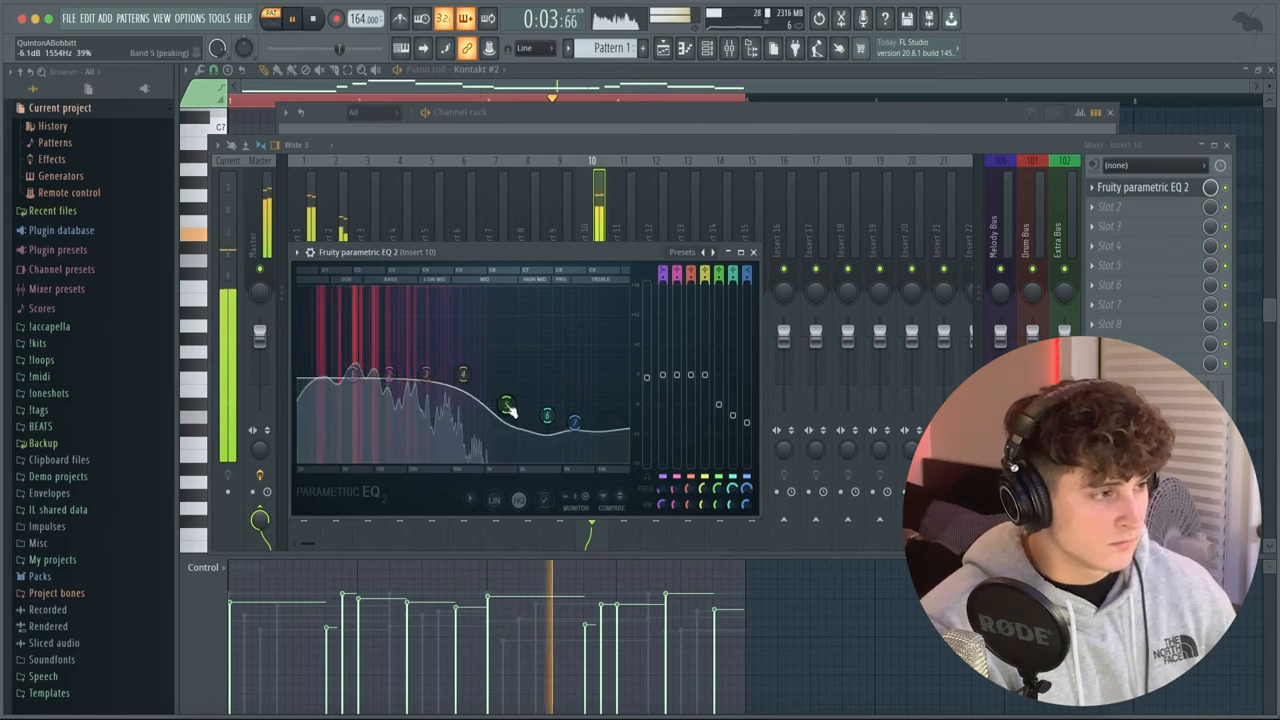
pyautogui.click(753, 251)
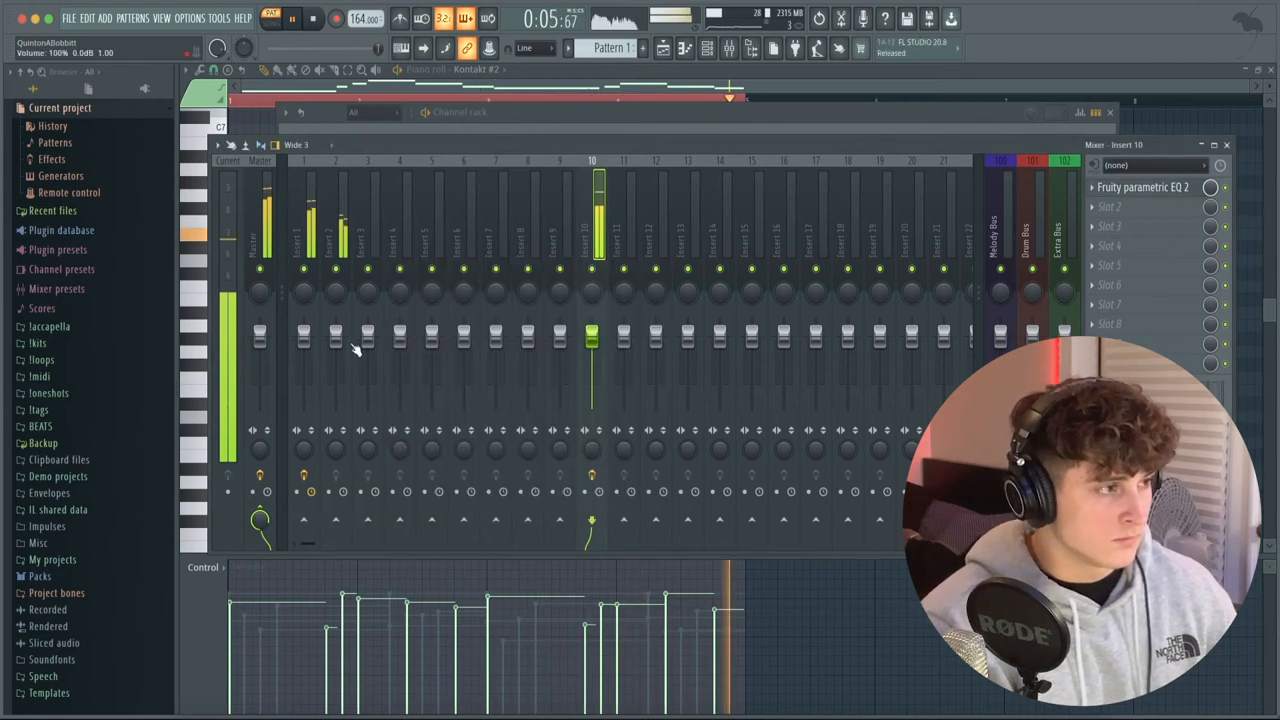